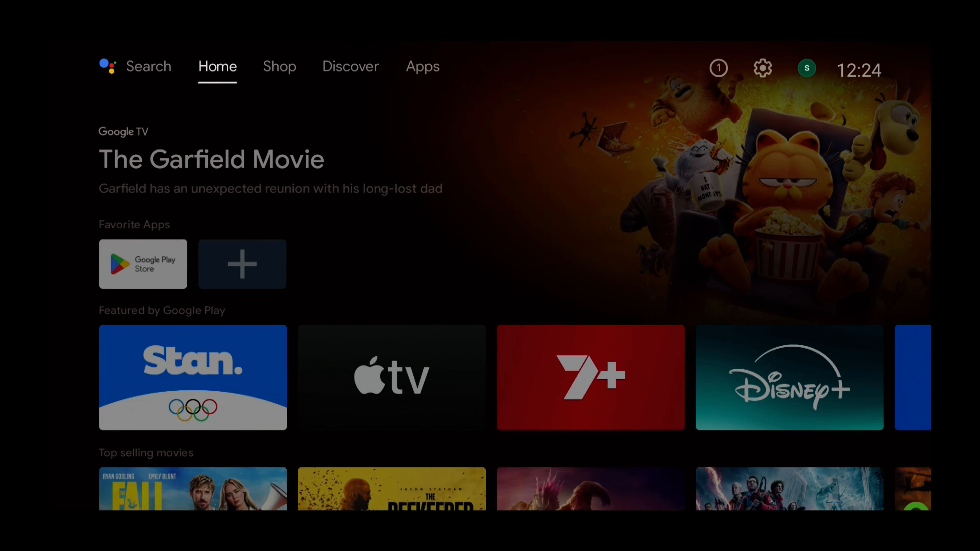
# Show the Apps page listing installed apps such as Google Play Store.
pyautogui.click(423, 67)
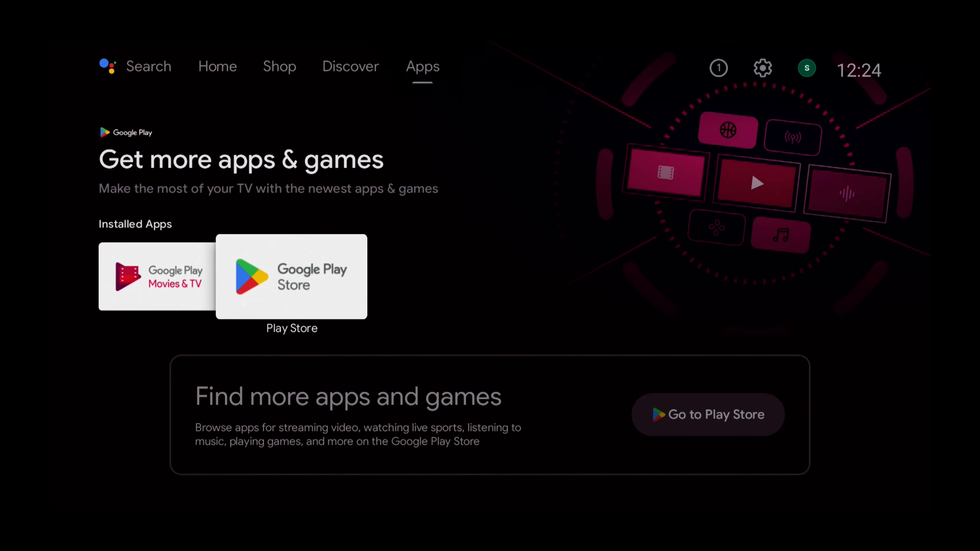
# Launch Google Play Store and begin a store search for 'flash news'.
pyautogui.click(291, 276)
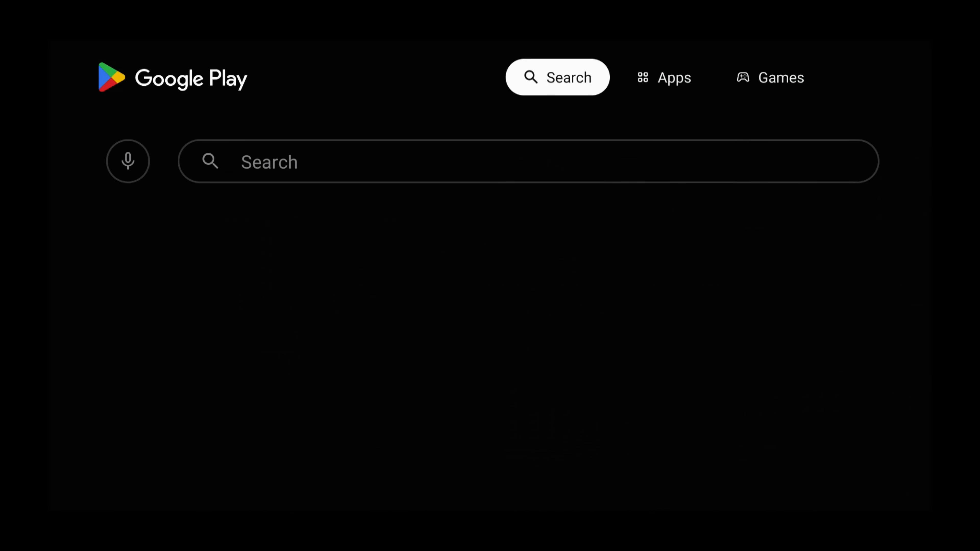
pyautogui.click(557, 77)
pyautogui.write('flash news')
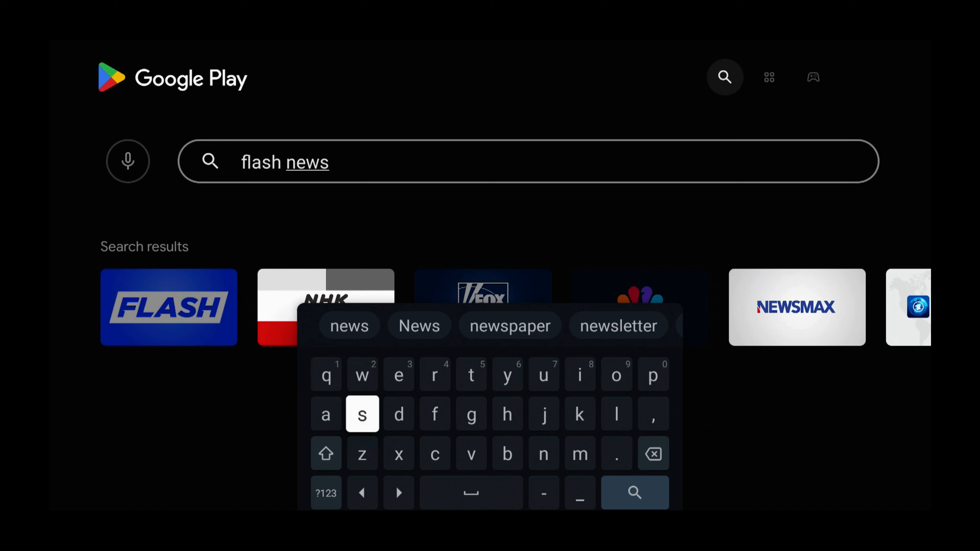
pyautogui.moveTo(434, 414)
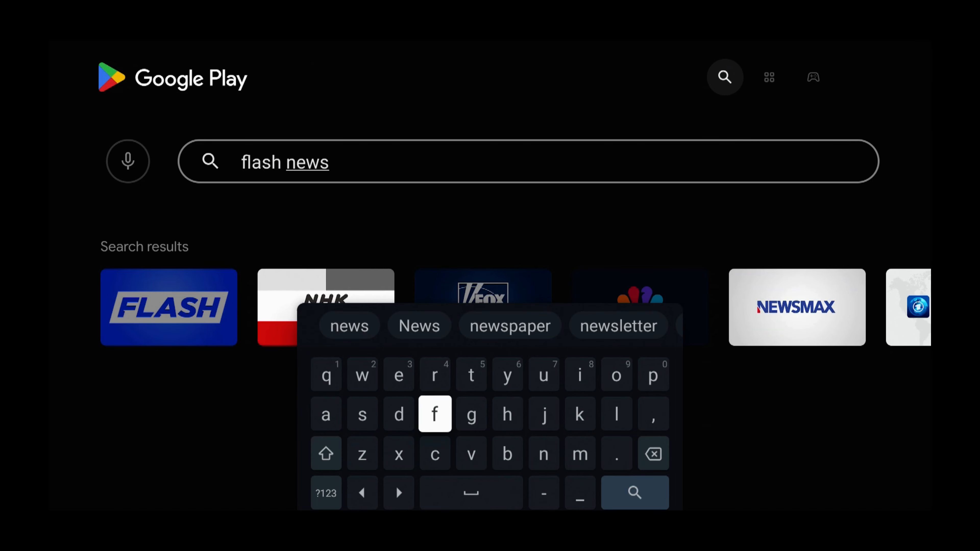
pyautogui.moveTo(615, 454)
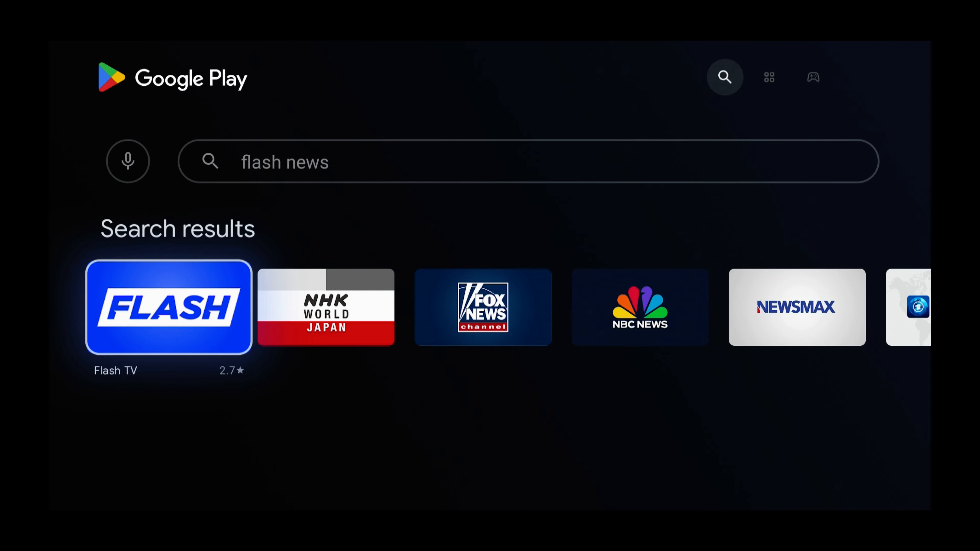
# Install Flash TV from its Play Store listing in the search results.
pyautogui.click(168, 307)
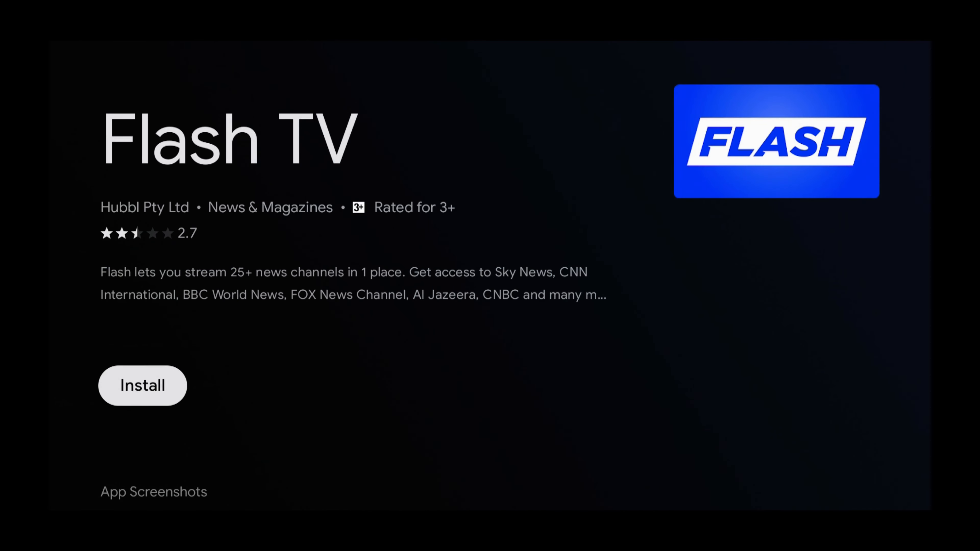
pyautogui.click(142, 385)
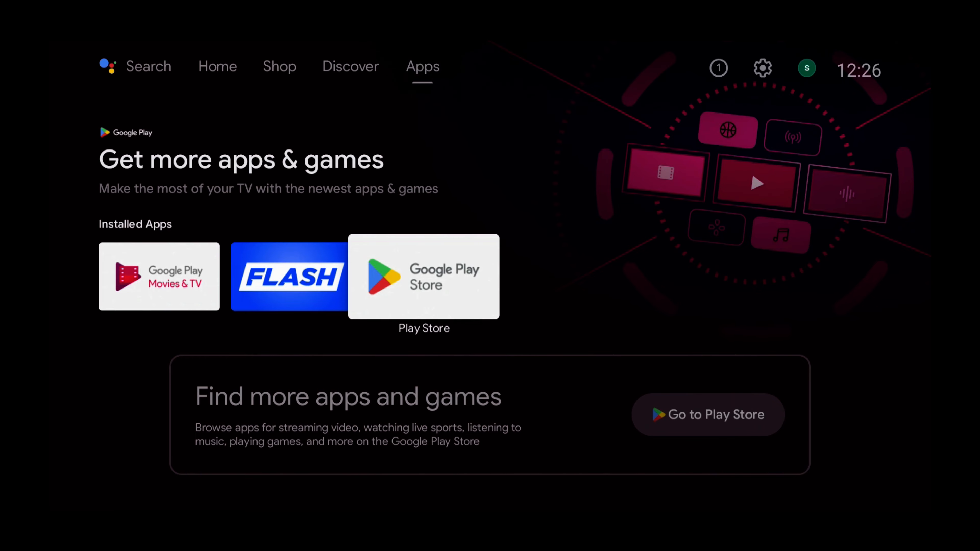
# Return Home and pick Flash for the empty Favorite Apps slot.
pyautogui.click(217, 66)
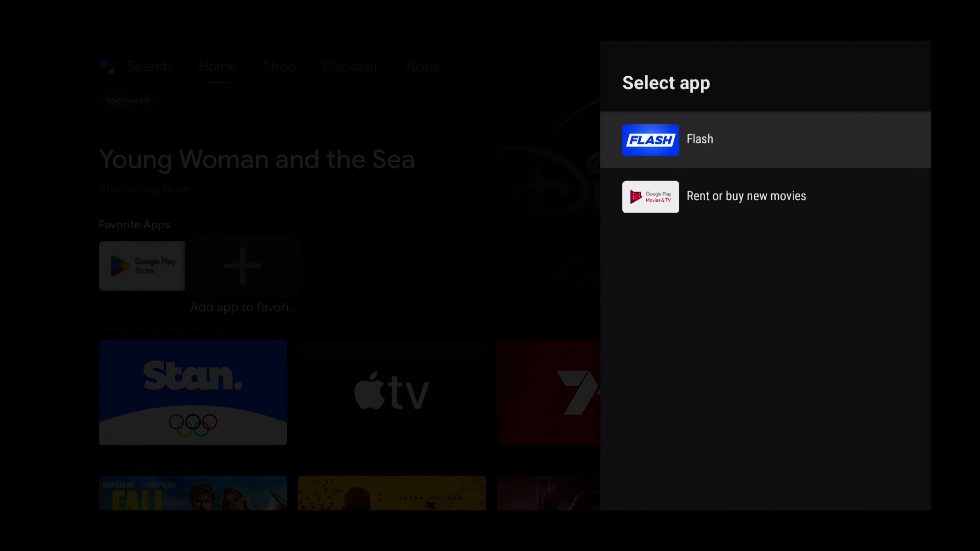
pyautogui.click(700, 139)
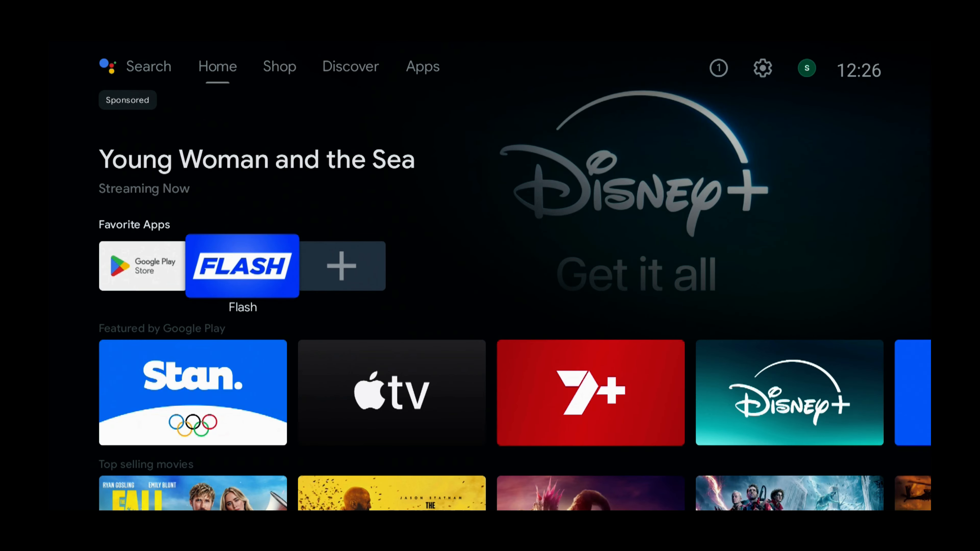